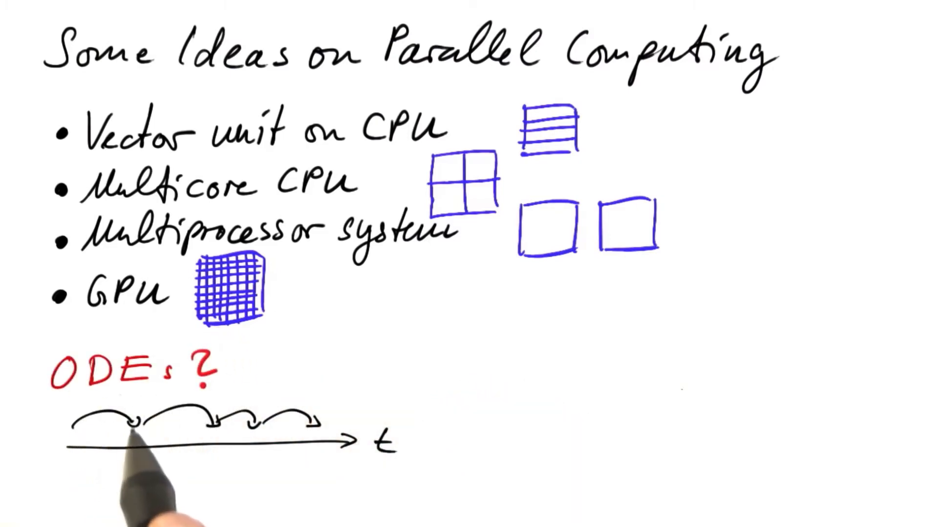
pyautogui.moveTo(257, 465)
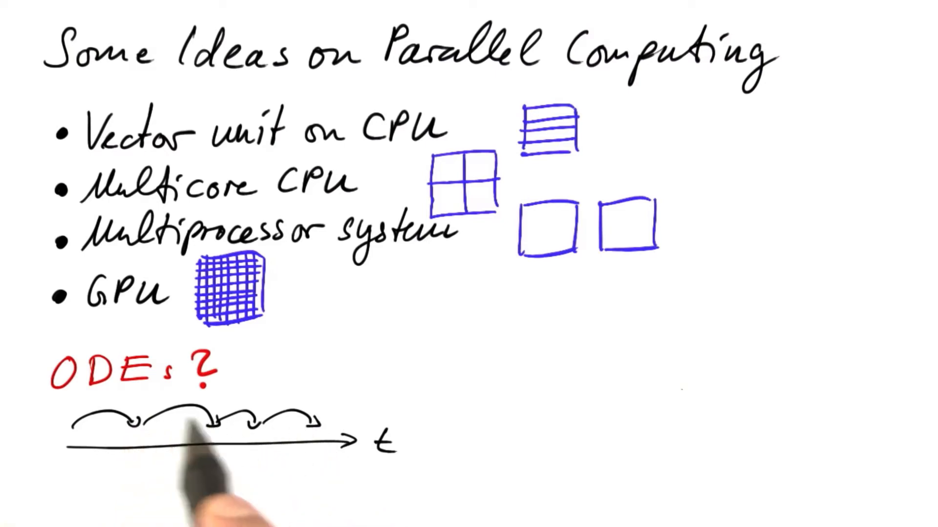
pyautogui.moveTo(186, 440)
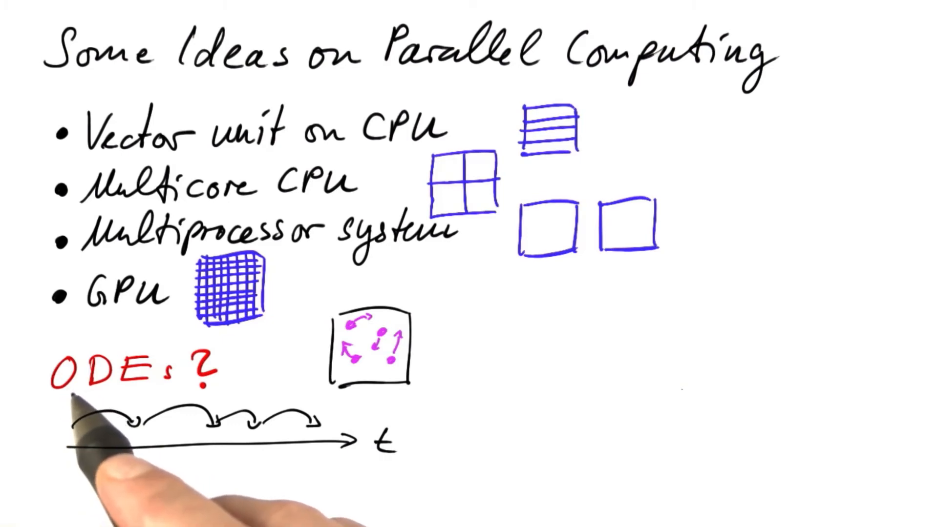
pyautogui.moveTo(359, 378)
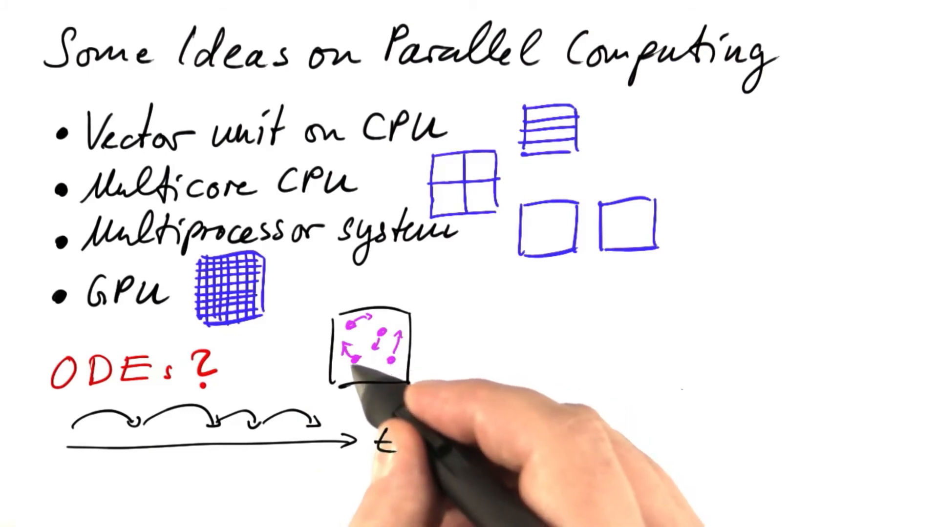
pyautogui.moveTo(383, 364)
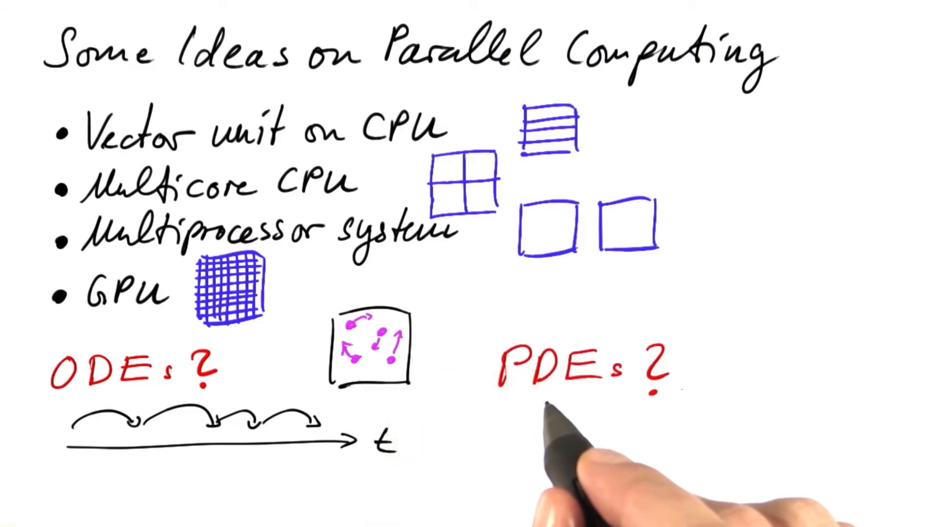
# Step: Write 'PDEs?' in red marker to the right of the planet sketch
pyautogui.moveTo(658, 347); pyautogui.dragTo(646, 389)
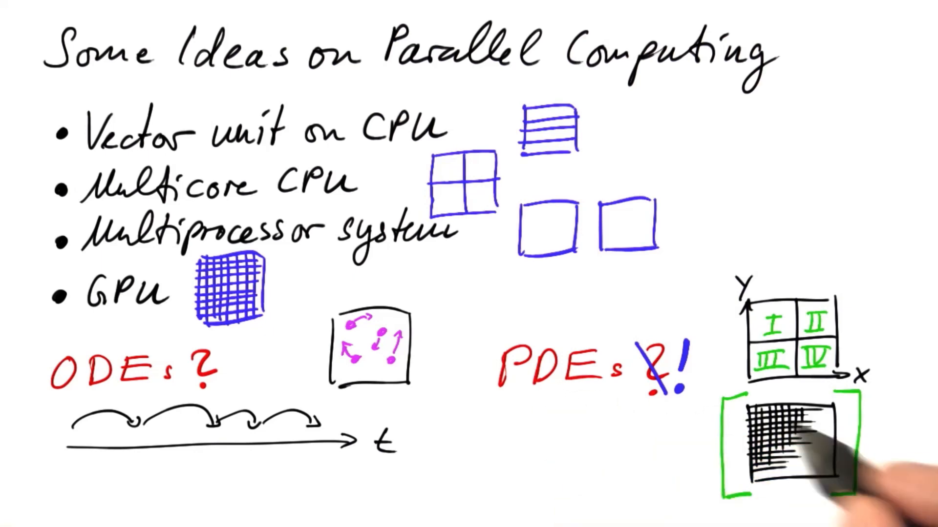
pyautogui.moveTo(229, 320)
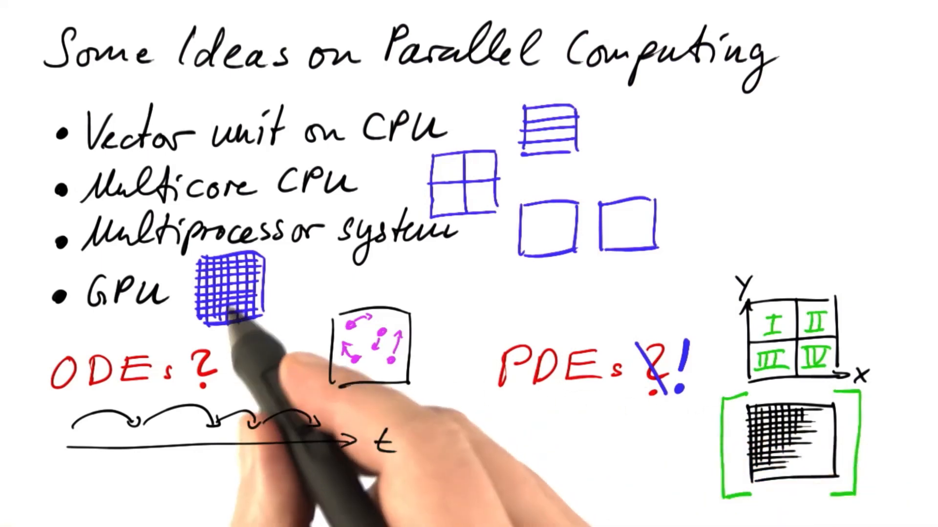